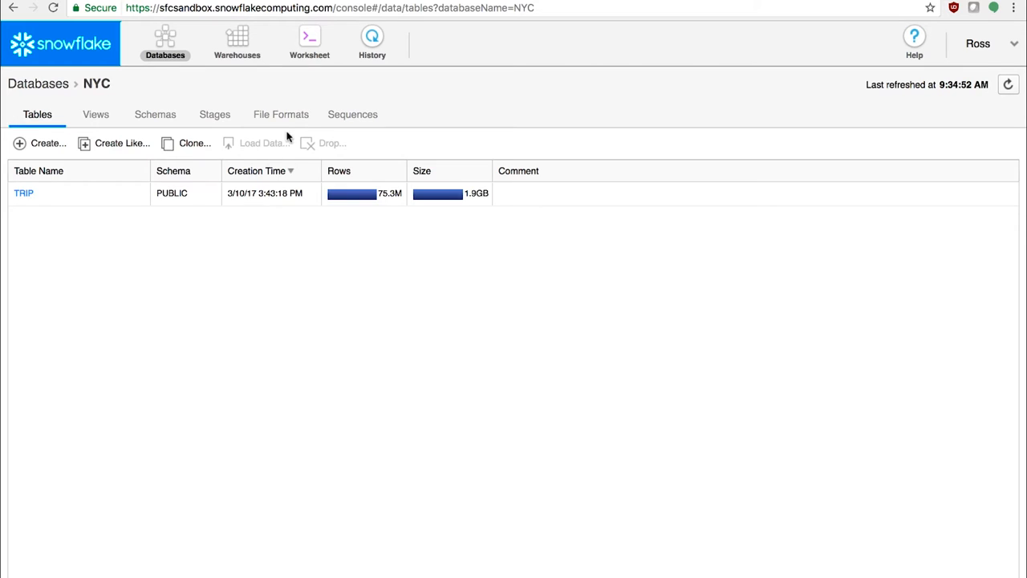
Run 'drop table TRIP;' in the worksheet to drop the NYC TRIP table
click(309, 41)
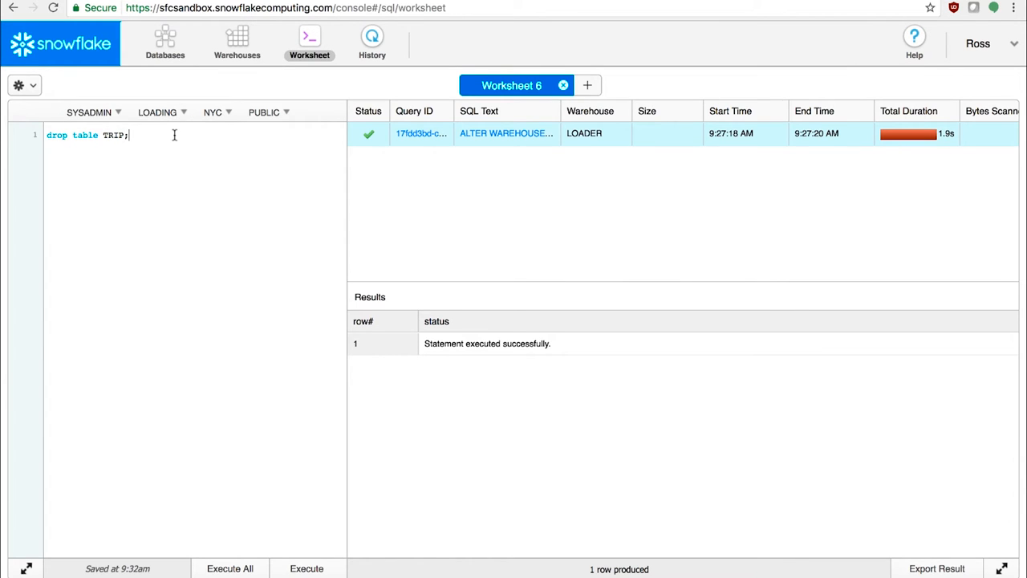
click(306, 568)
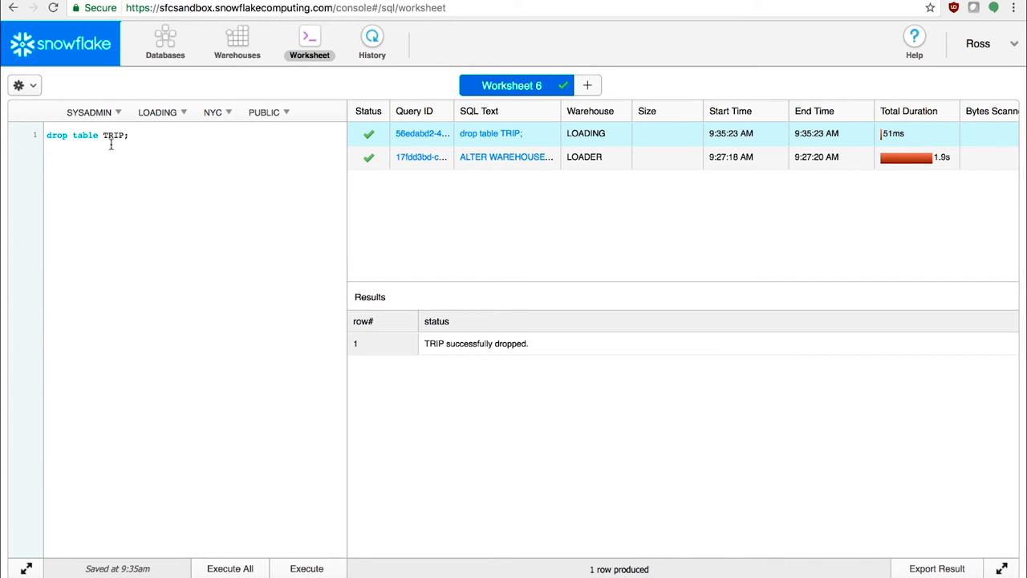
mouse_move(160, 47)
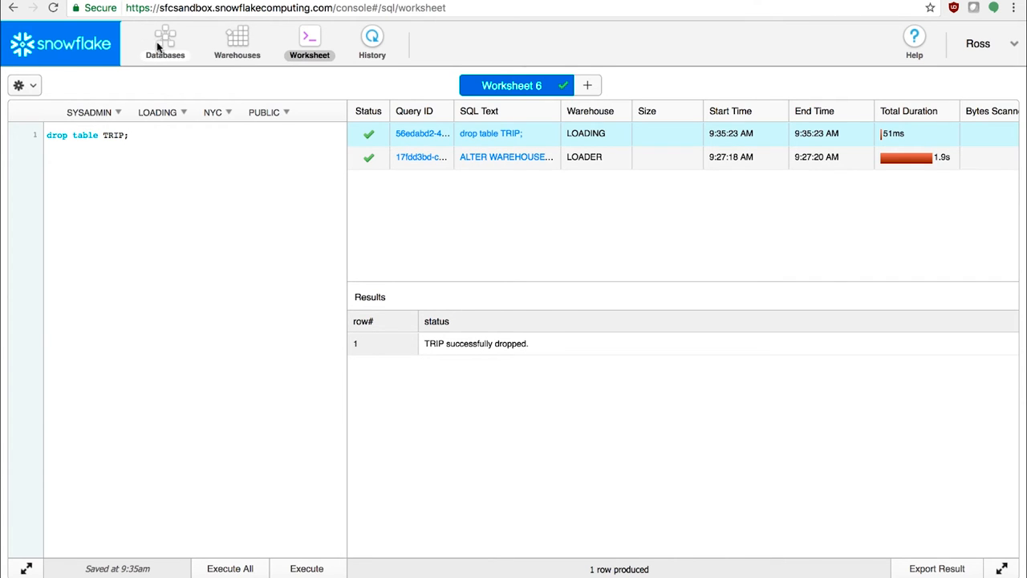
Check the NYC table list to confirm TRIP is gone, then return to the worksheet
click(165, 43)
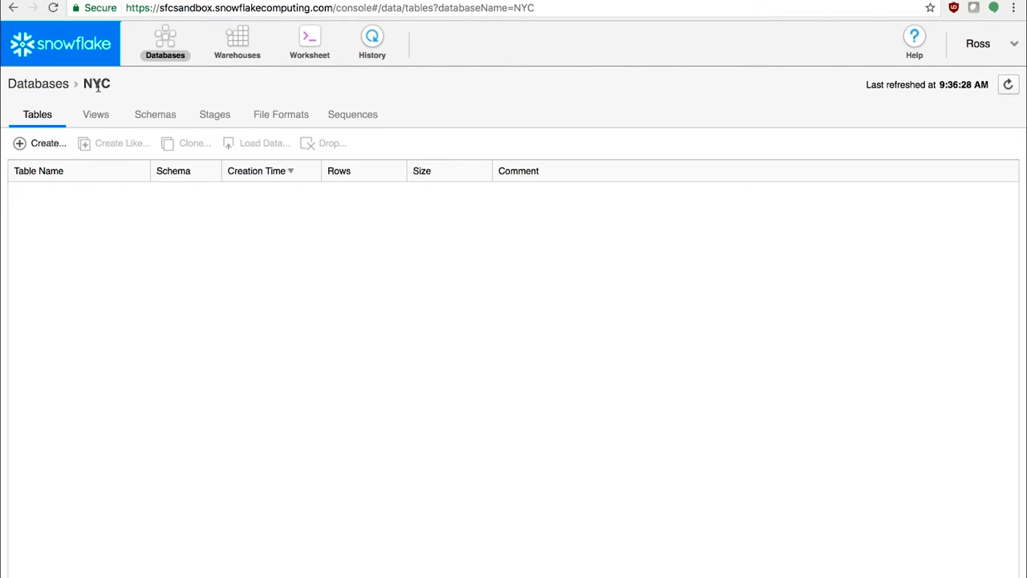
mouse_move(160, 206)
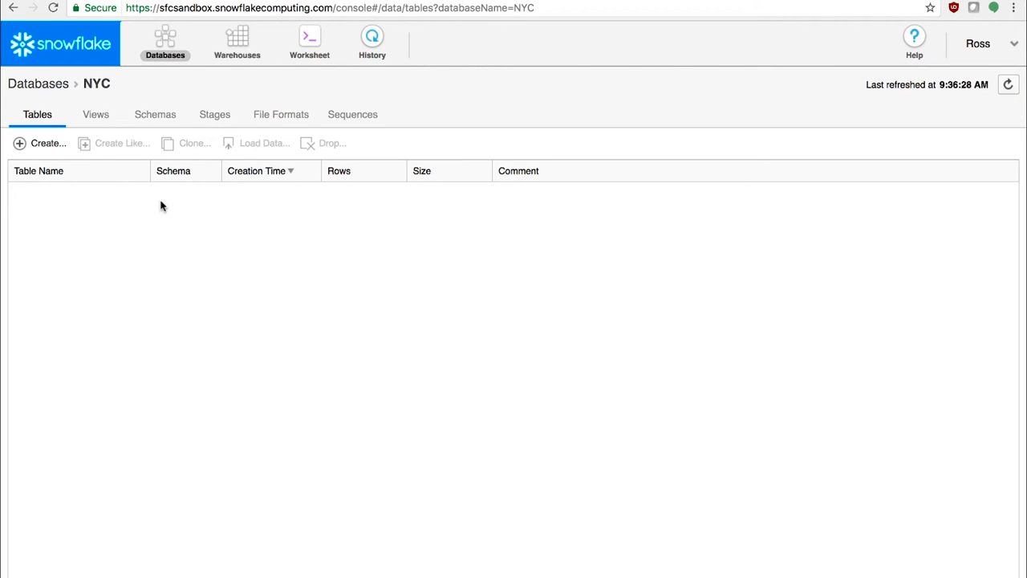
click(309, 40)
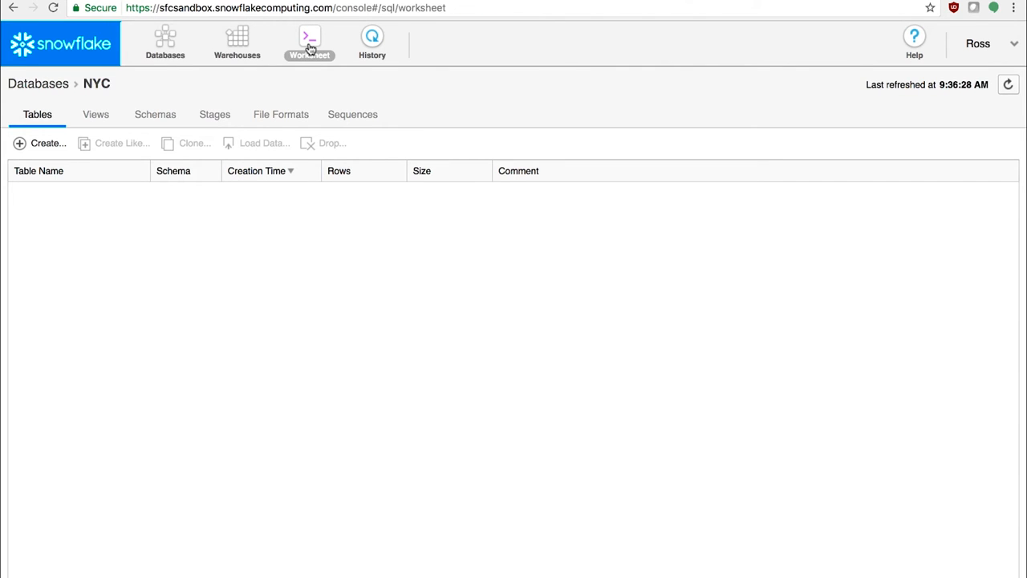
click(309, 40)
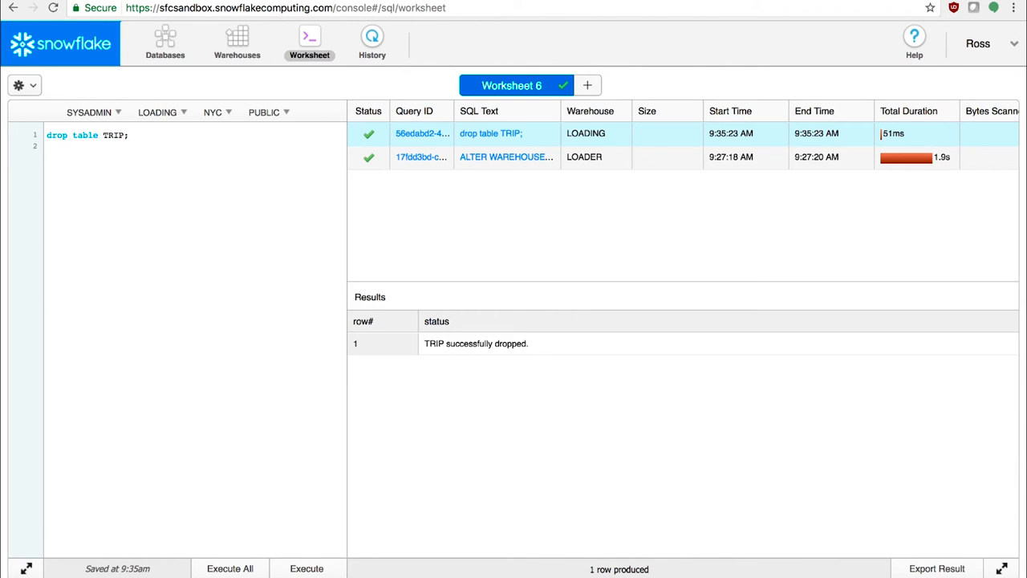
Run 'undrop table TRIP;' to restore the TRIP table
text(undrop table T)
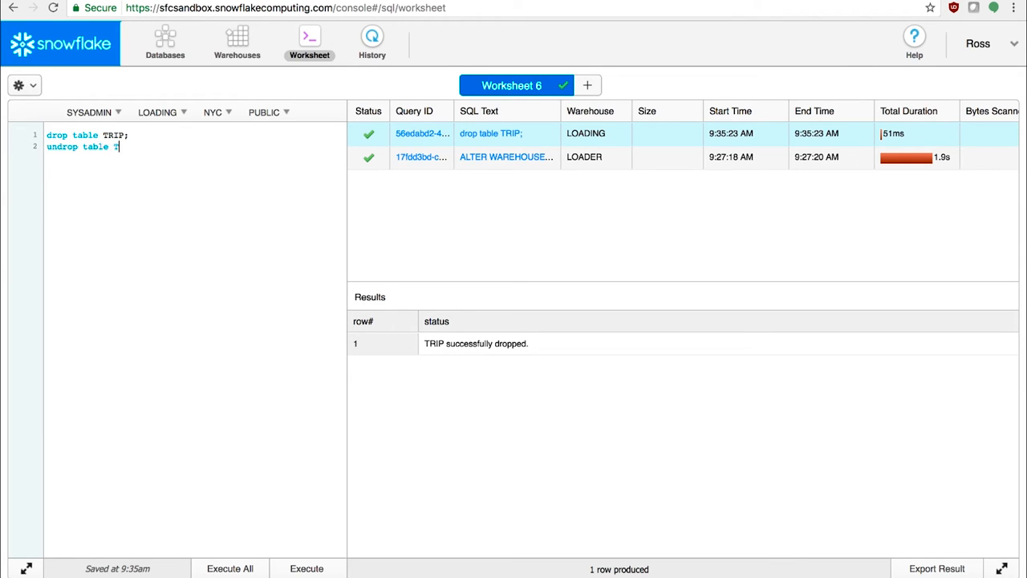
text(RIP;)
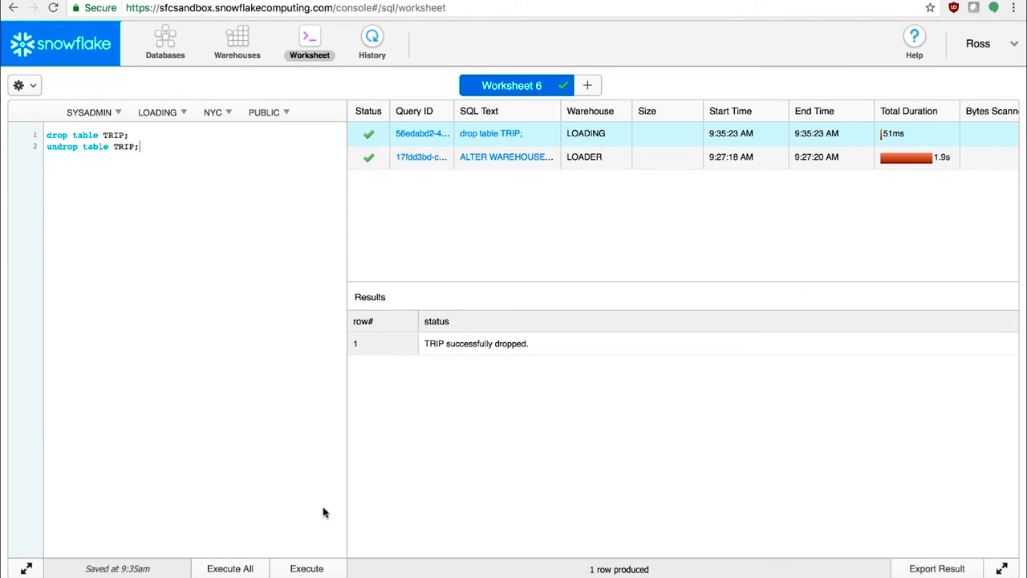
click(307, 568)
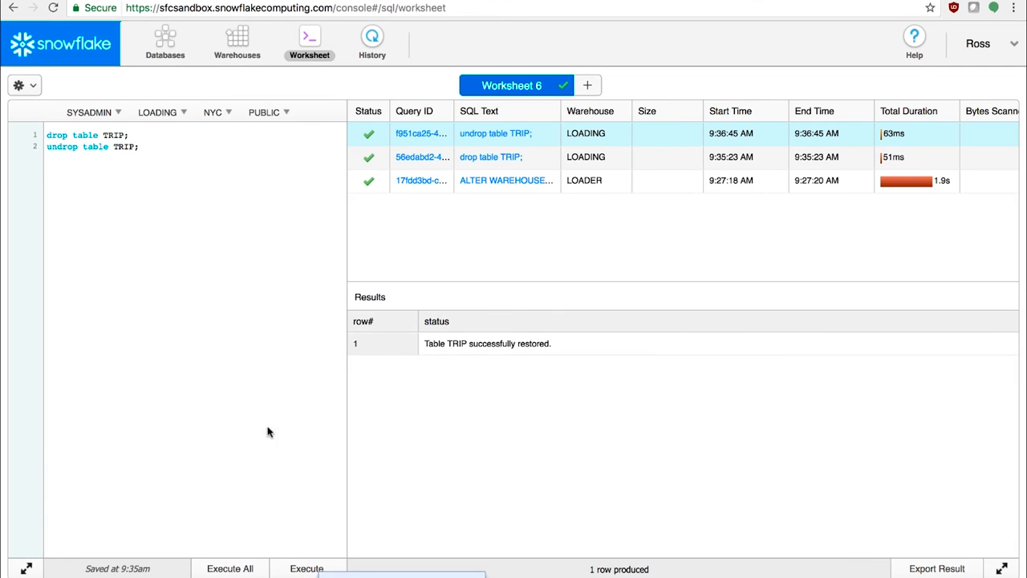
mouse_move(257, 356)
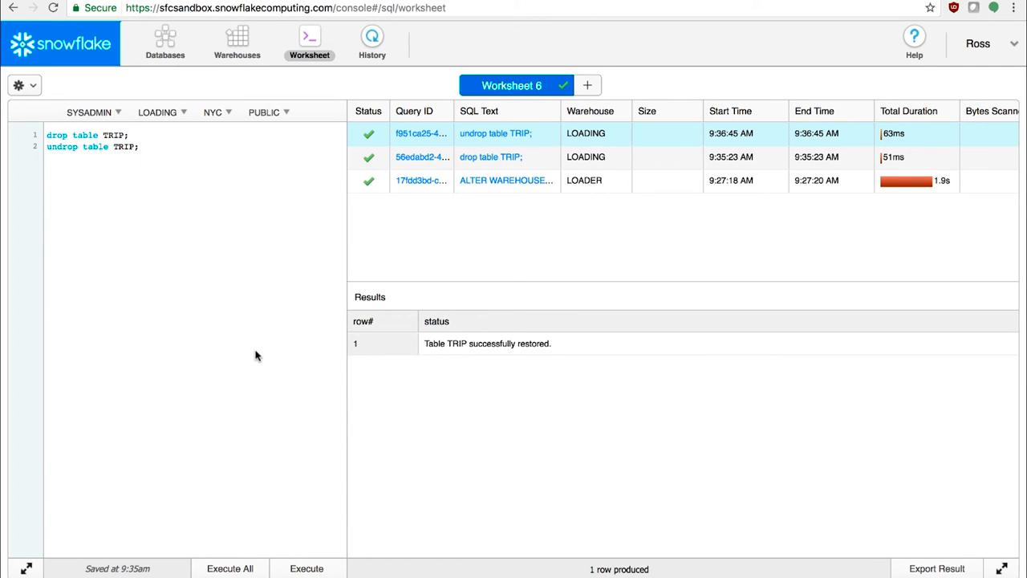
mouse_move(199, 91)
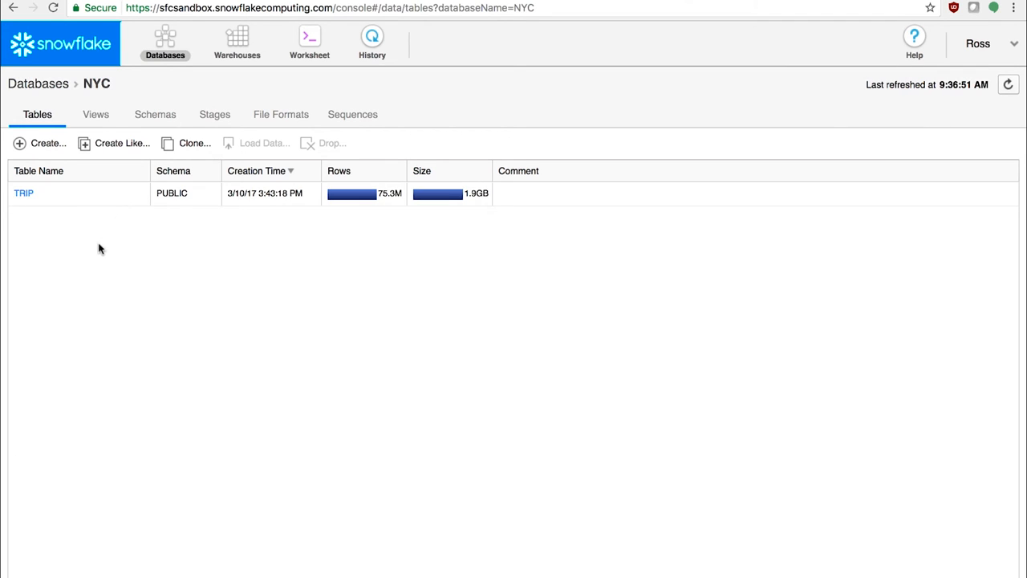
mouse_move(260, 111)
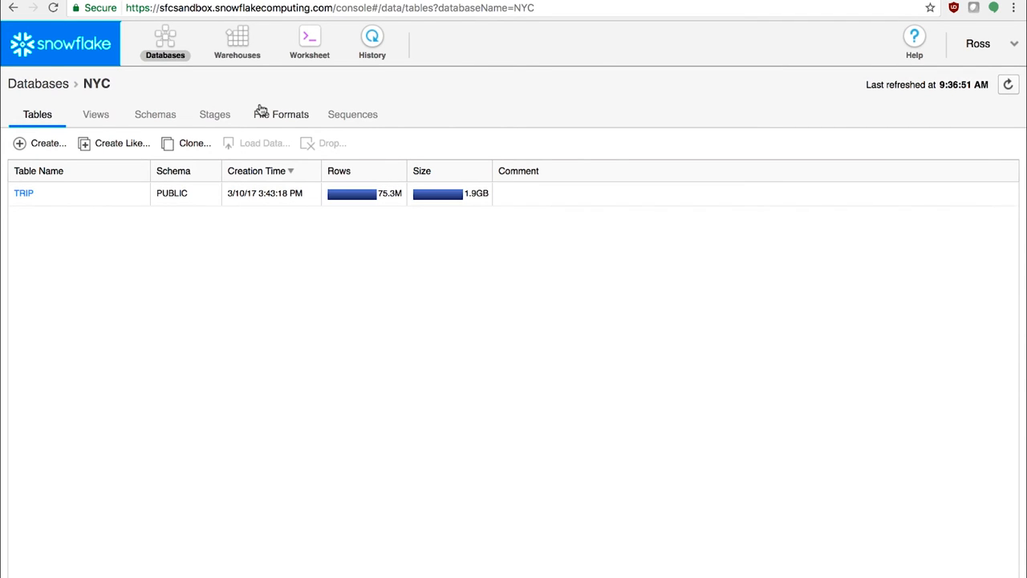
click(309, 40)
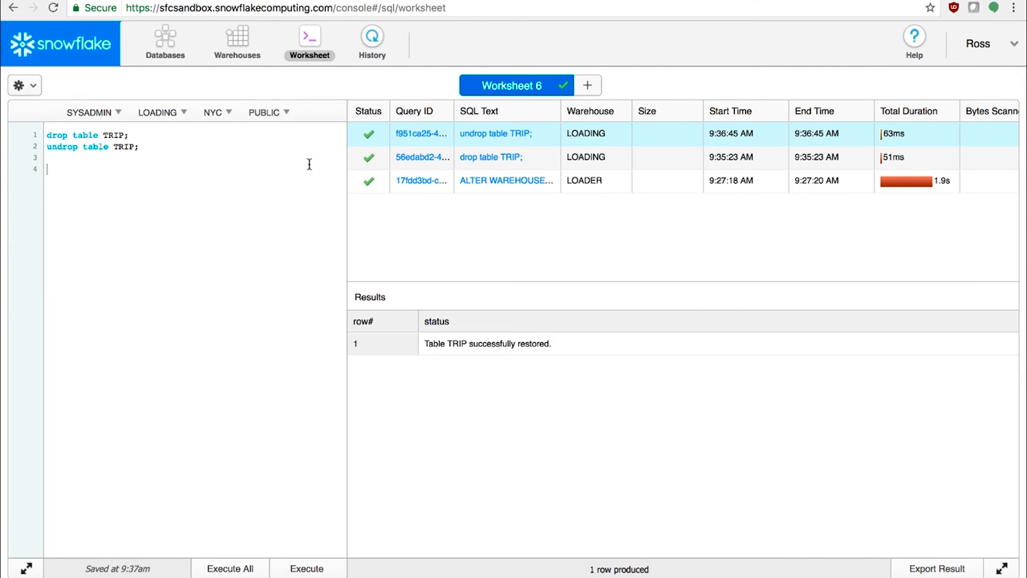
Type 'delete from TRIP where RATECODE_ID = 5' on worksheet line 4
text(delete f)
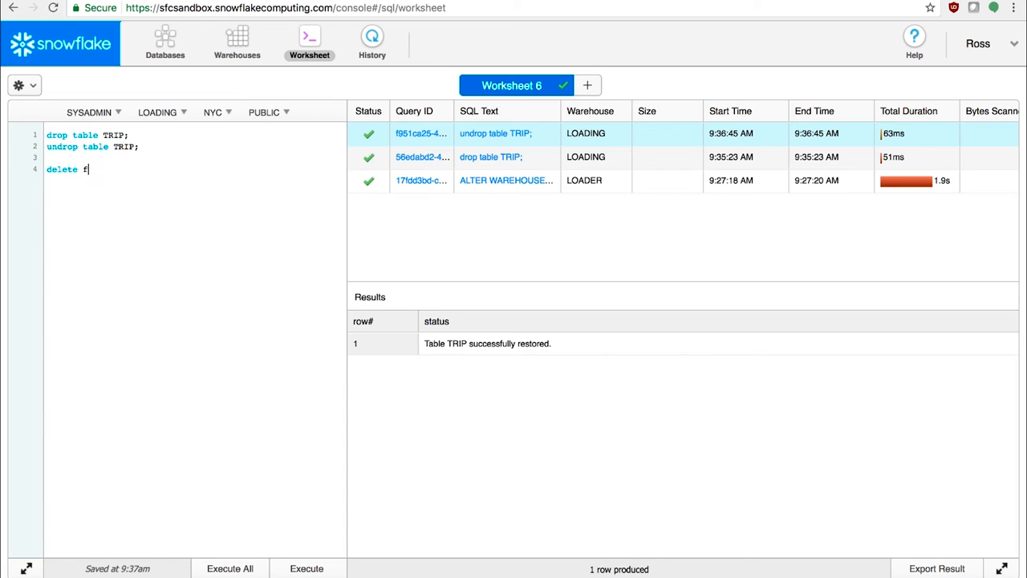
text(rom TRIP)
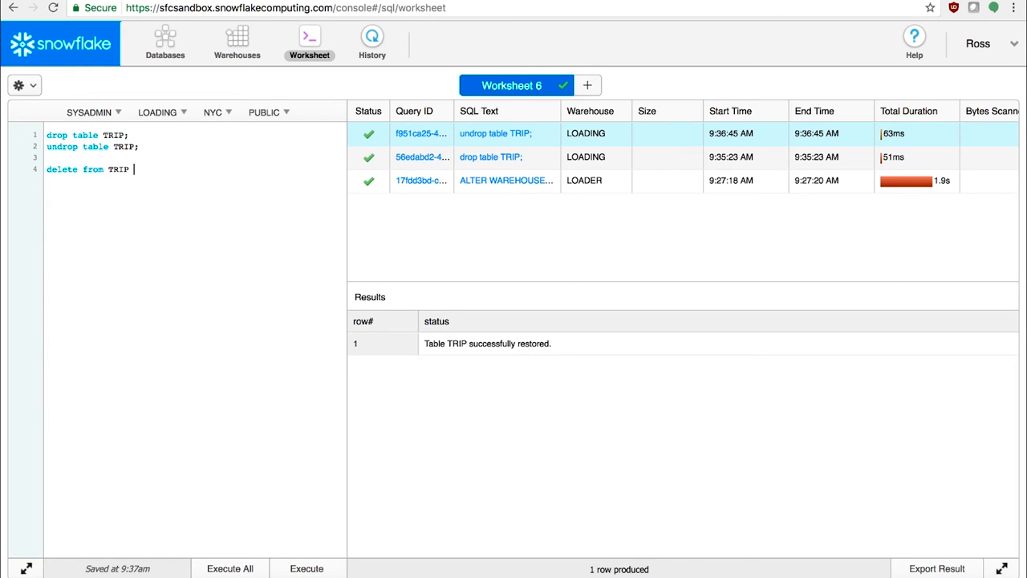
text(where)
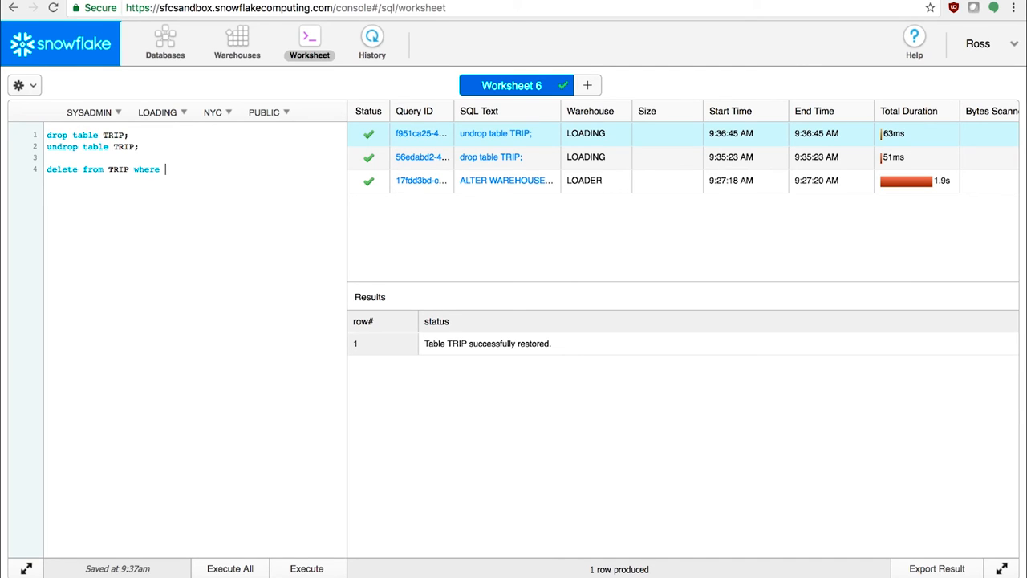
text(RATECODE_ID =)
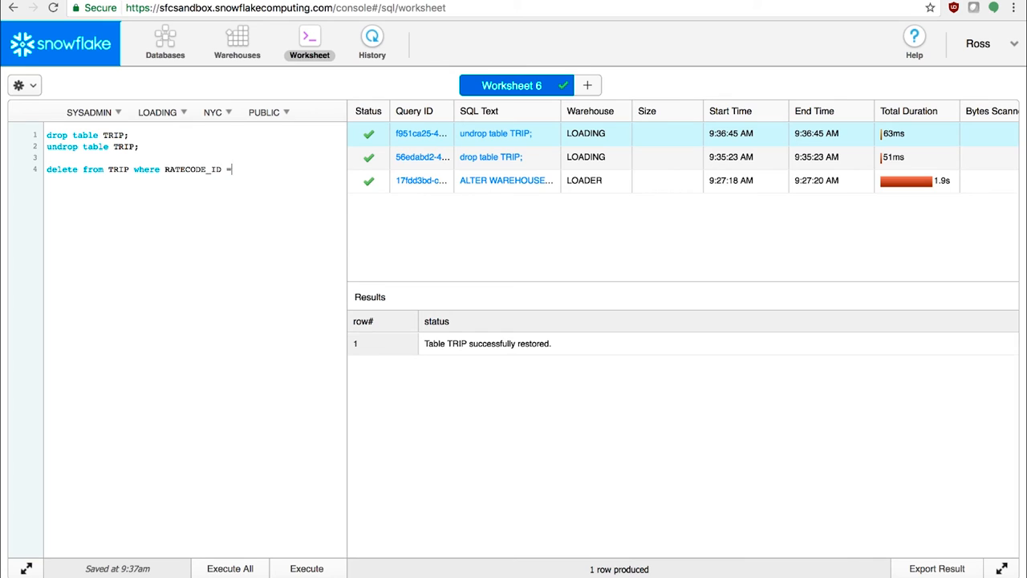
Run the delete removing 457,776 TRIP rows, then create TRIP2 as a timestamped clone of TRIP
text(5;)
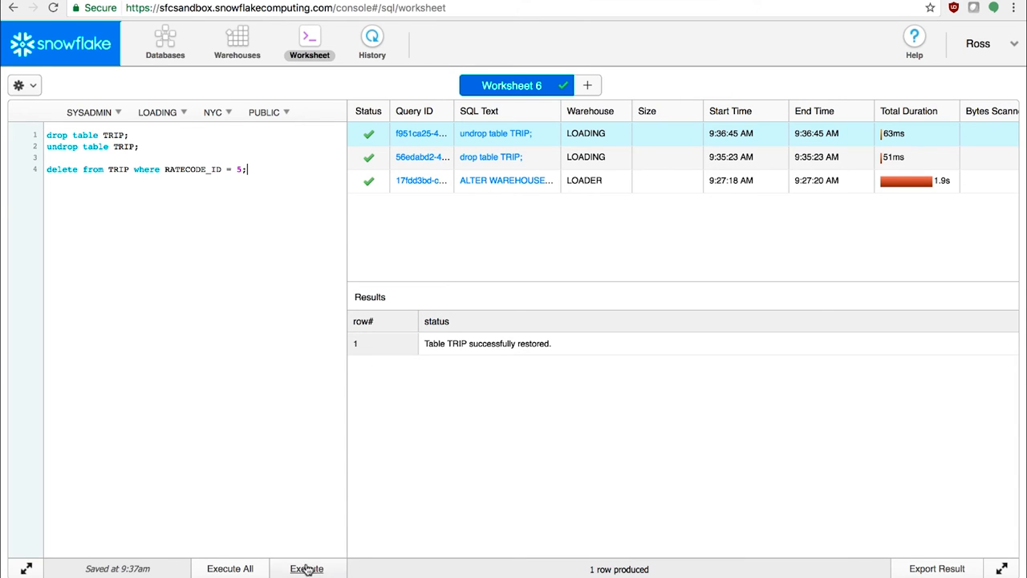
click(304, 568)
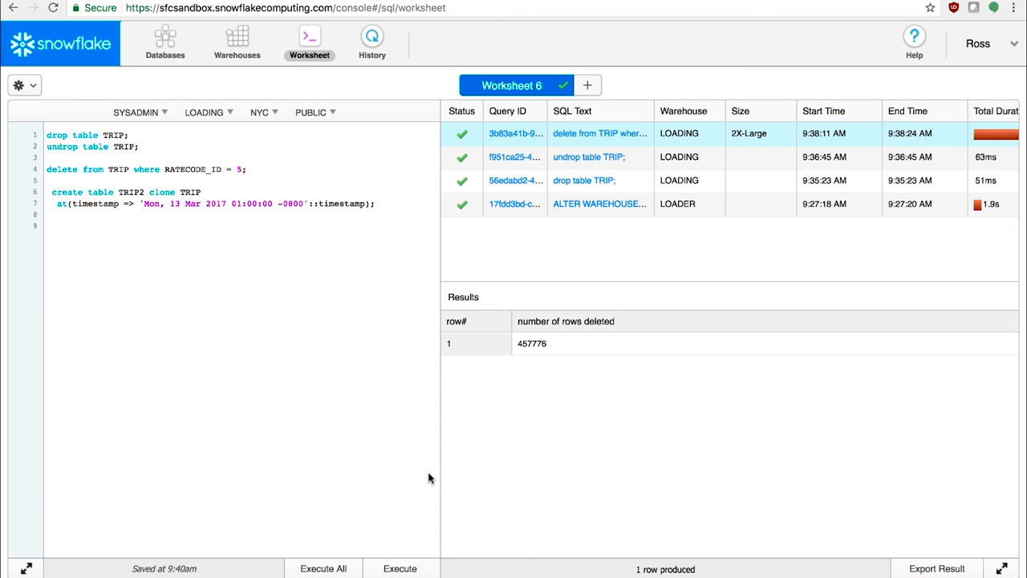
mouse_move(403, 568)
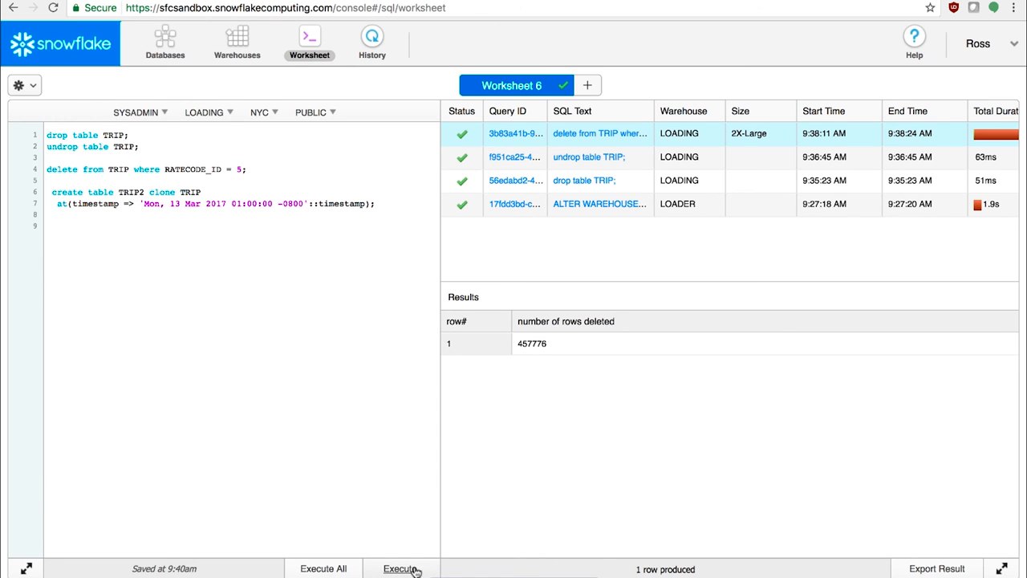
click(402, 568)
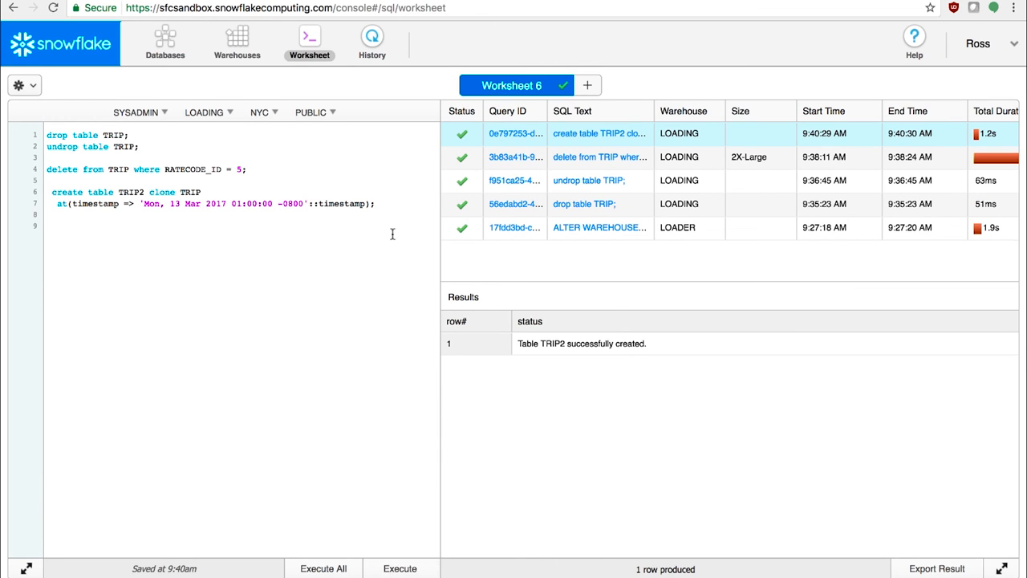